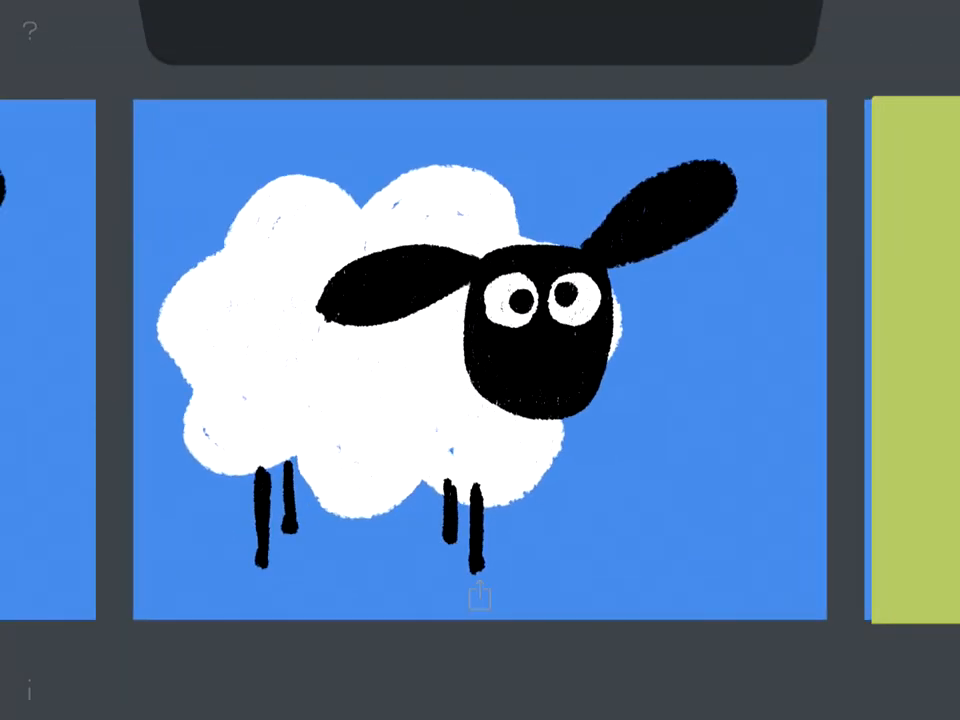
Step: Paint the pale blue sky and green rolling hills on a new sketch
left_click(478, 596)
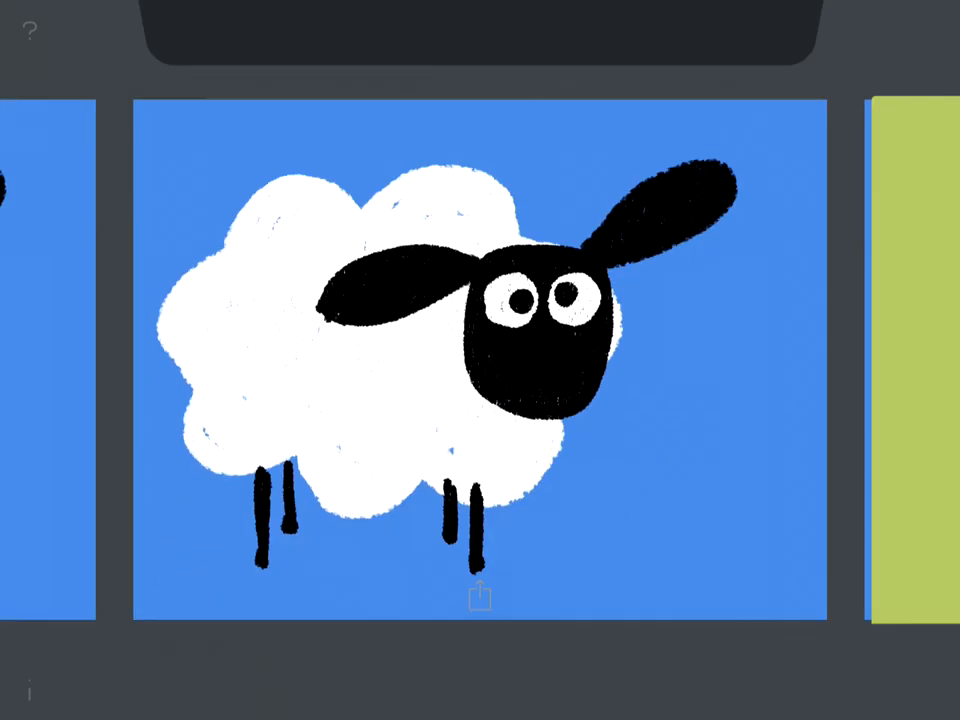
left_click(478, 595)
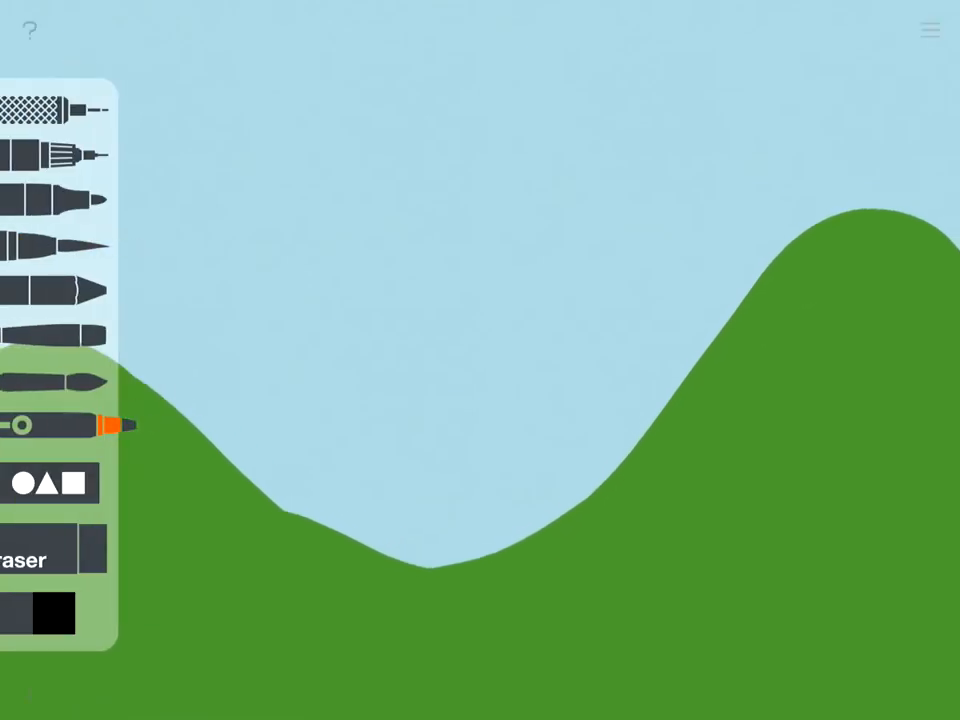
Step: Pick a dark green from the colour swatch for shading the hills
left_click(53, 613)
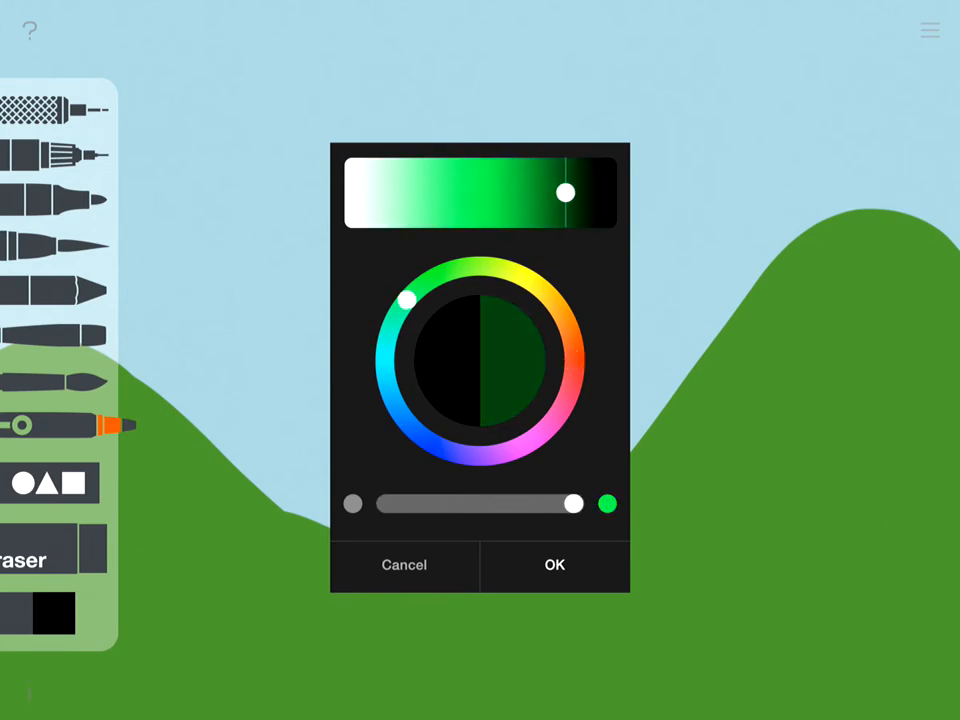
left_click(554, 564)
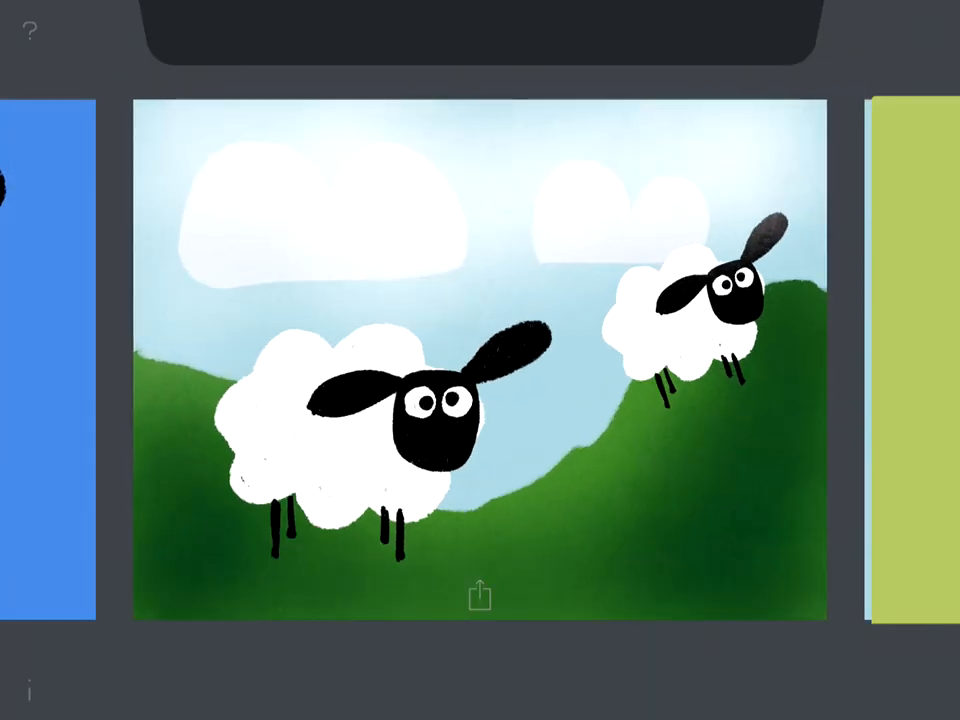
Step: Share the sheep picture to the Sketches Community
left_click(479, 596)
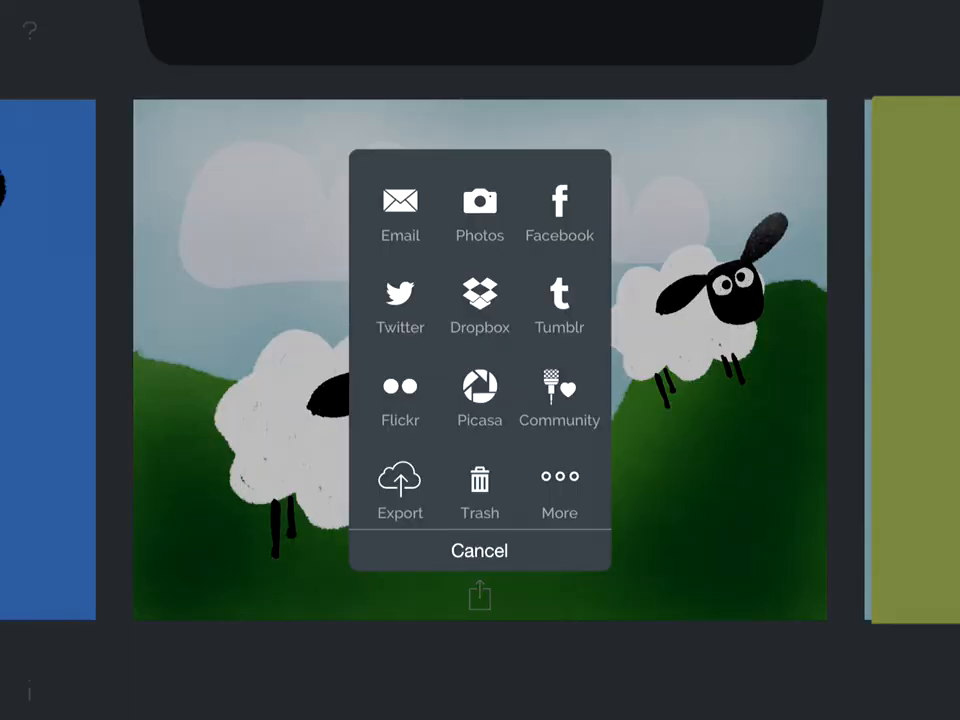
left_click(559, 395)
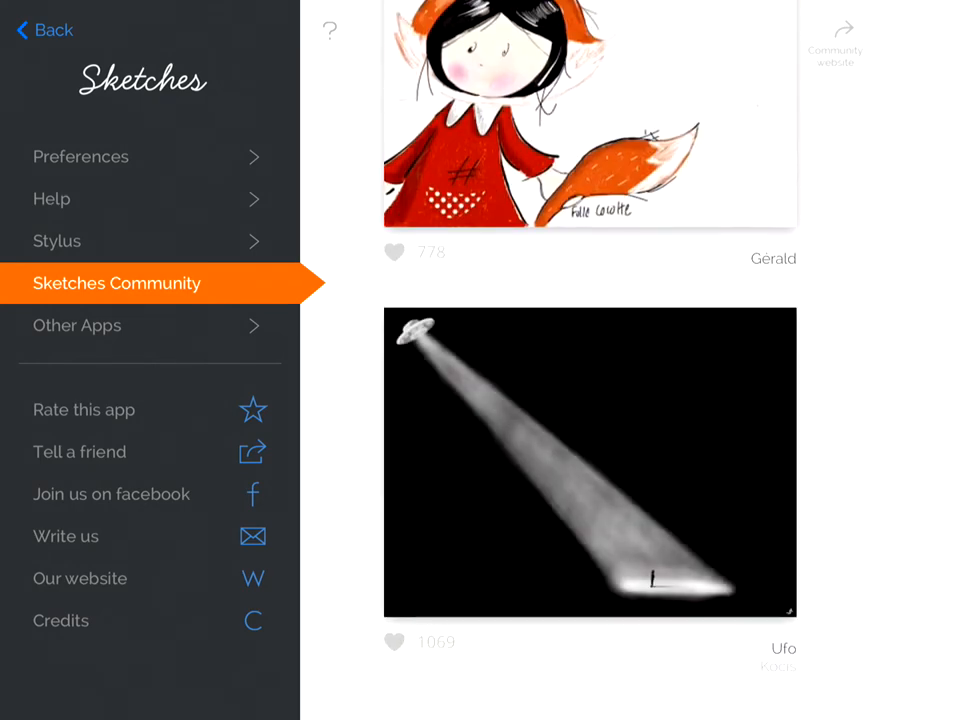
Step: Scroll through the community drawings, then show the Stylus Pen settings
scroll("down", 3)
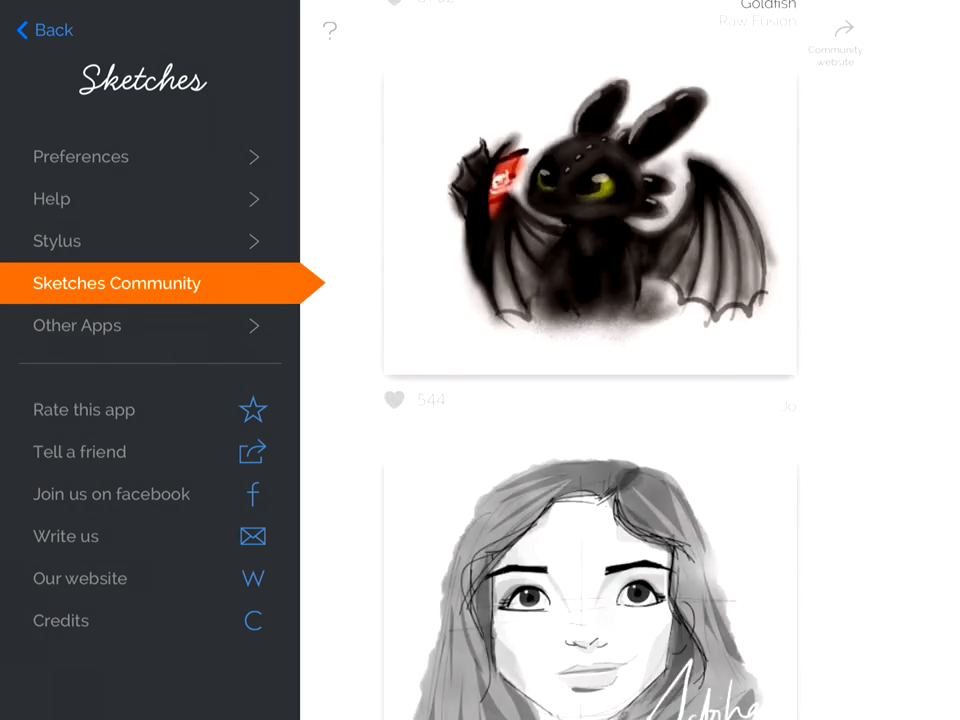
scroll("down", 3)
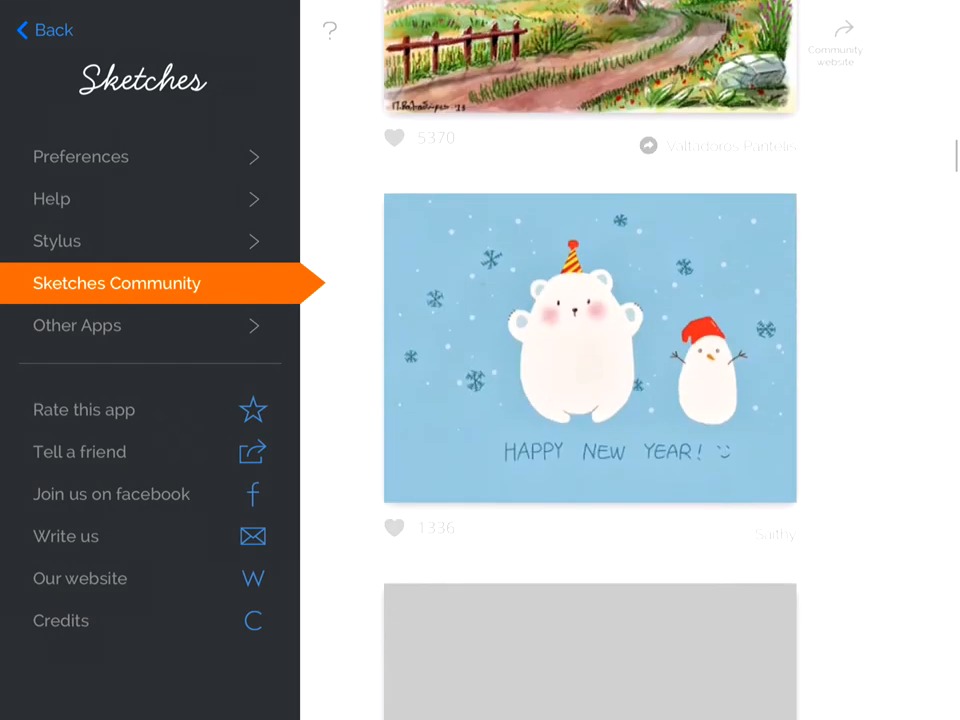
scroll("down", 3)
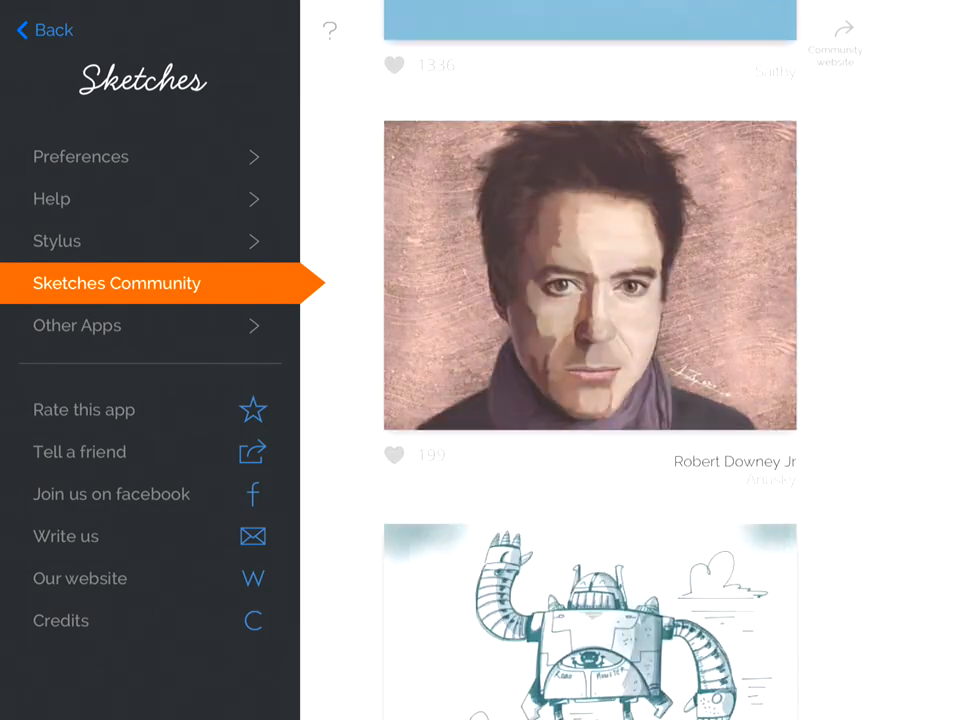
scroll("down", 3)
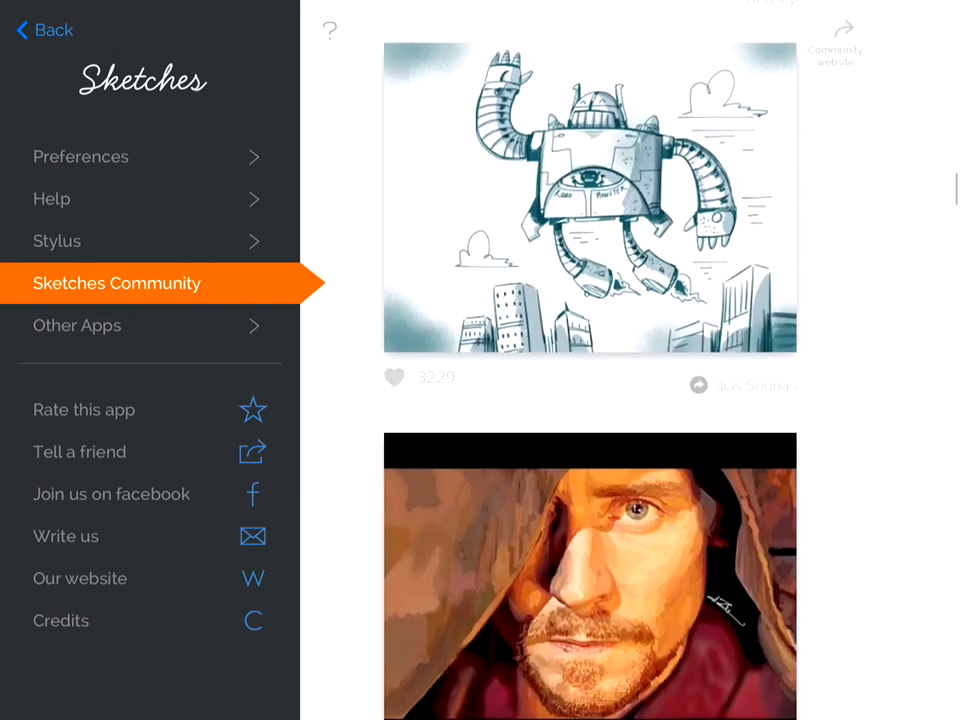
scroll("down", 3)
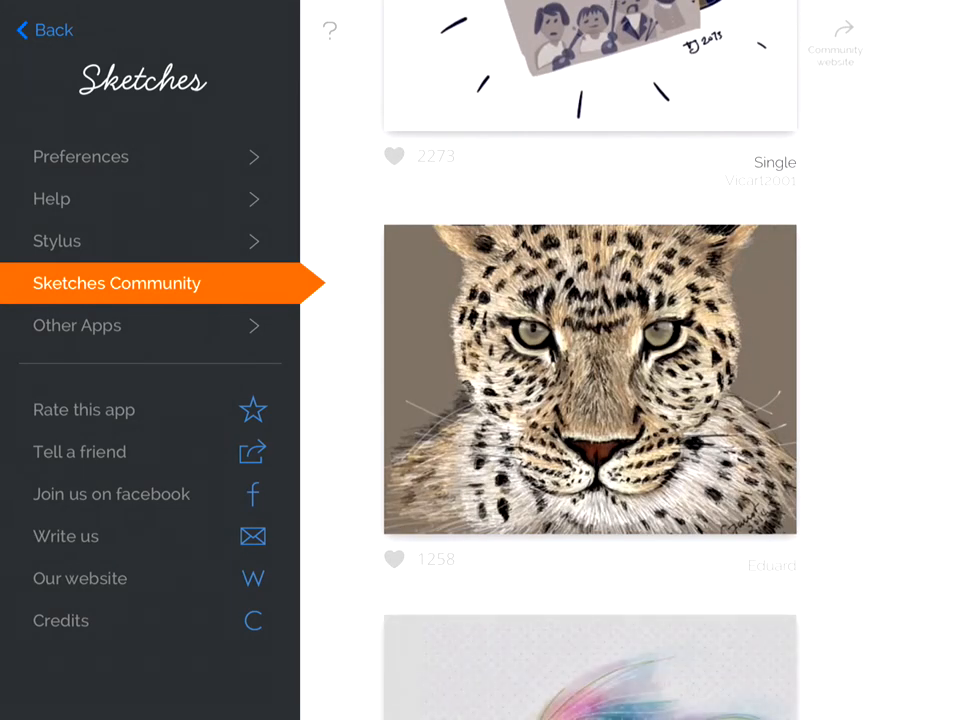
scroll("down", 3)
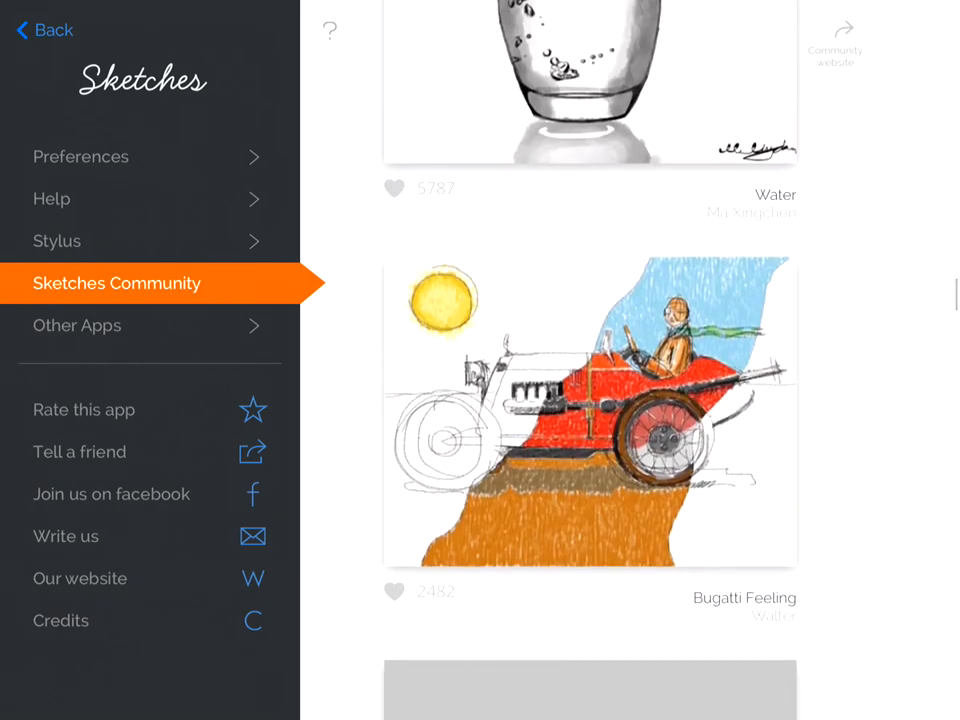
scroll("down", 3)
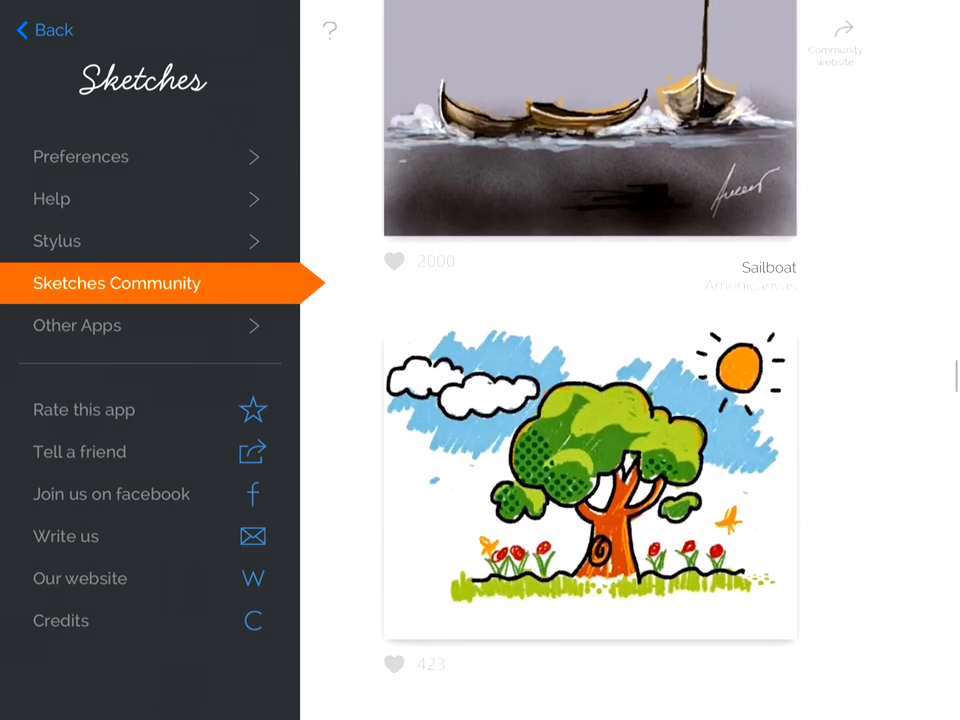
left_click(57, 241)
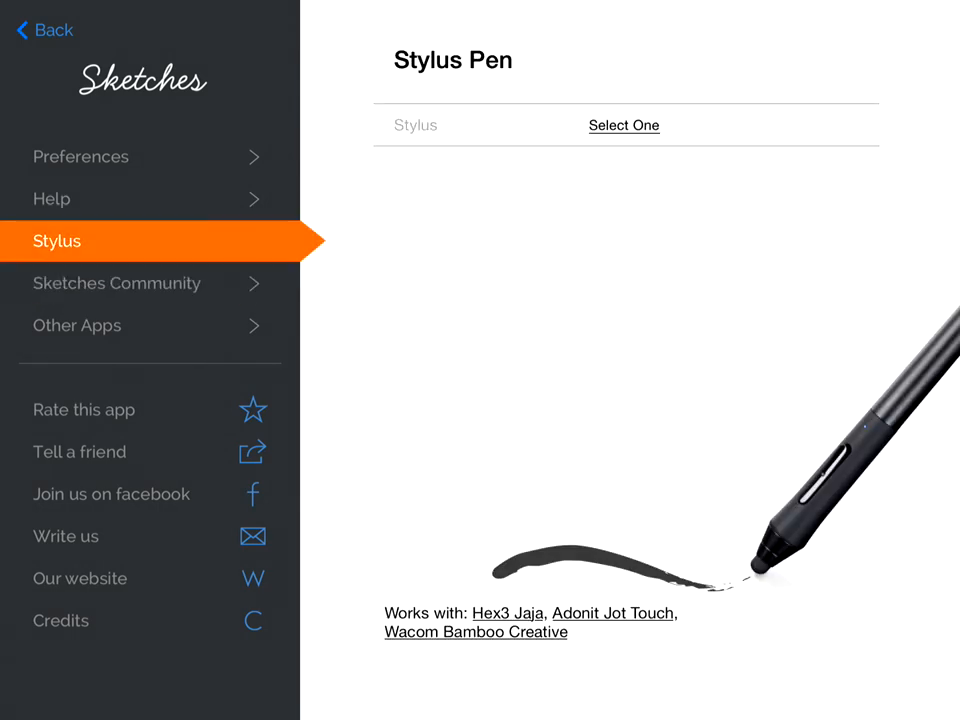